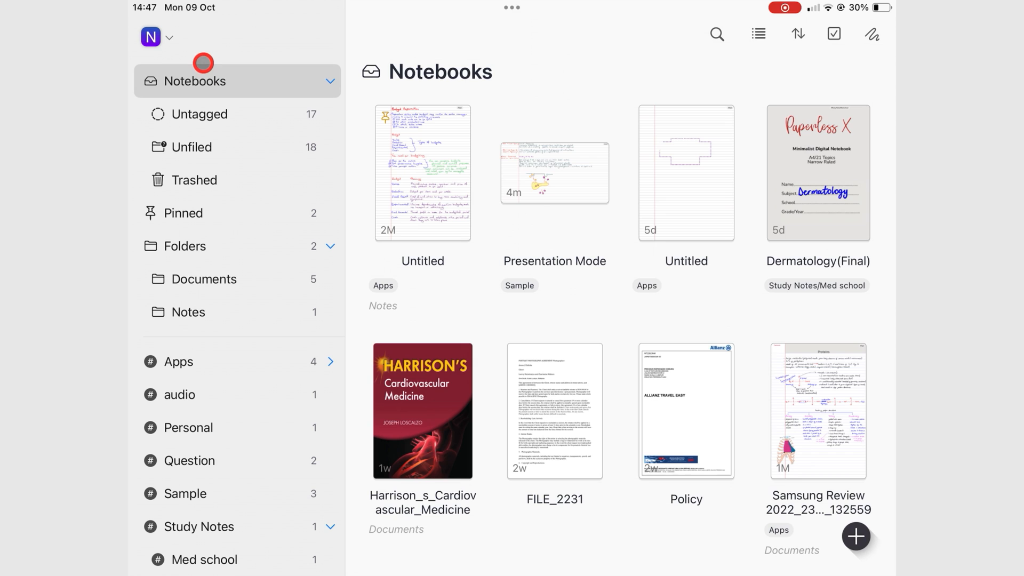
Step: Open About Noteful from the app icon menu and scroll to its Settings and Data sections
{"action": "left_click", "coordinate": [151, 37]}
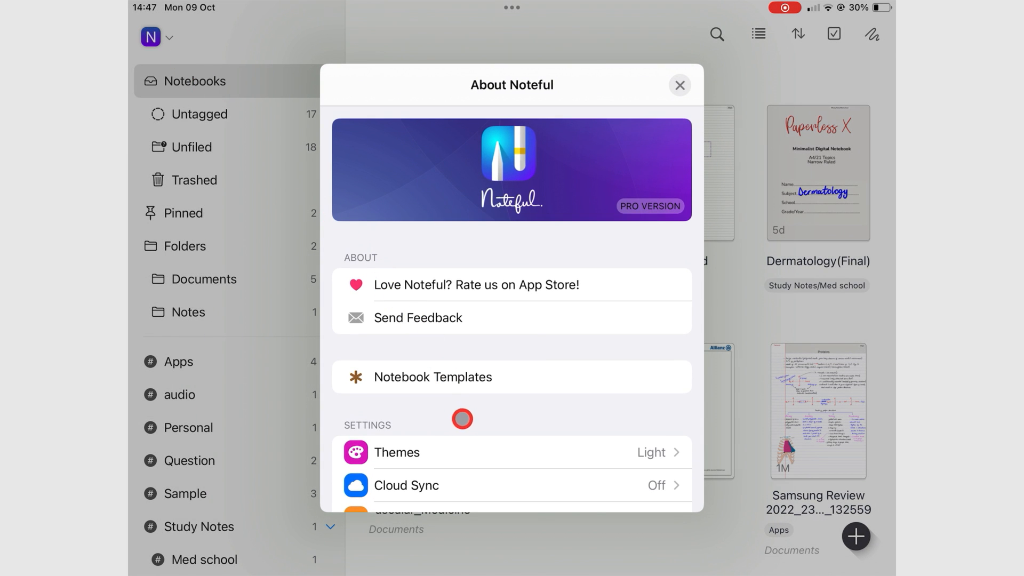
{"action": "mouse_move", "coordinate": [474, 430]}
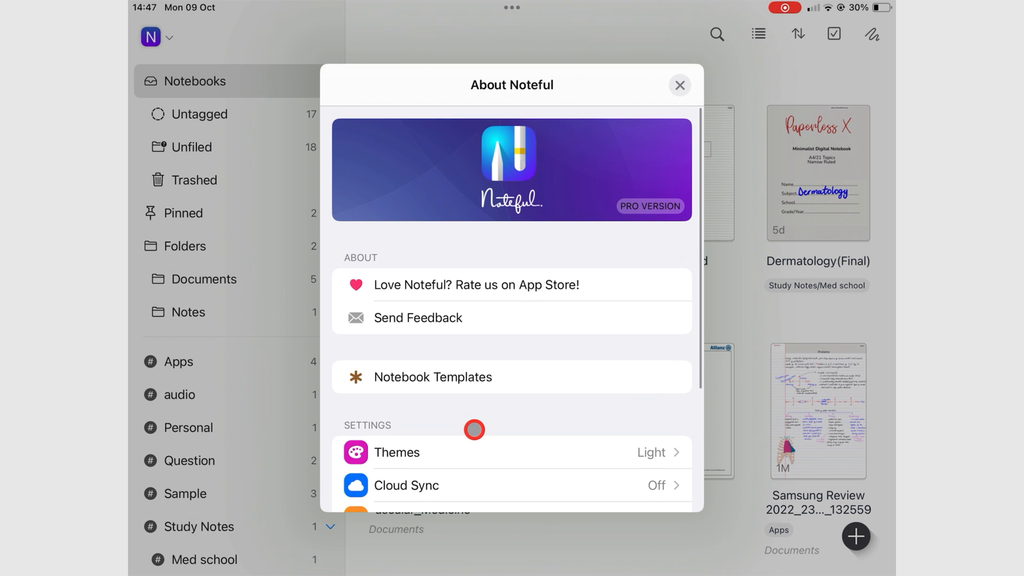
{"action": "scroll", "scroll_direction": "down", "scroll_amount": 3}
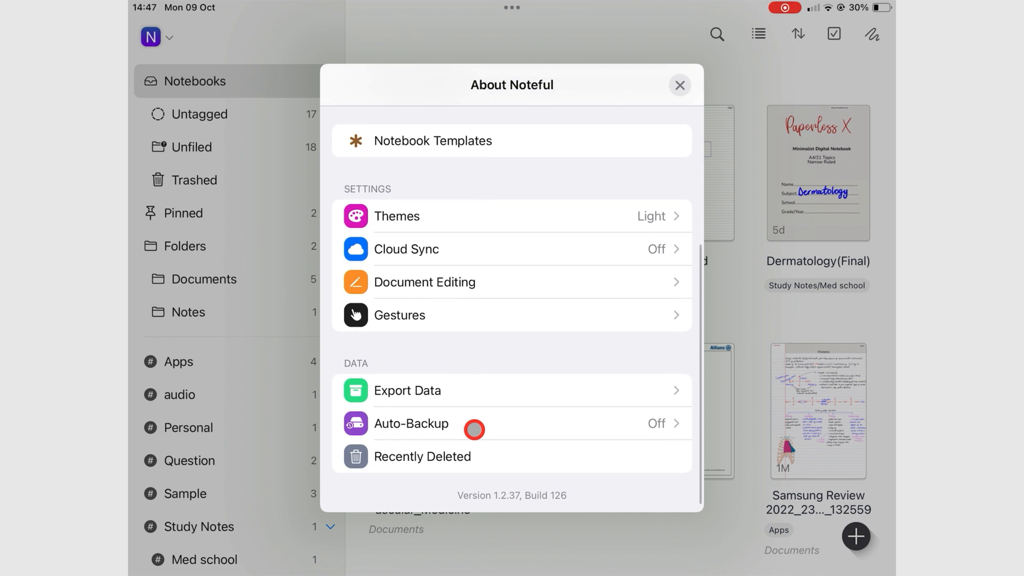
{"action": "mouse_move", "coordinate": [406, 242]}
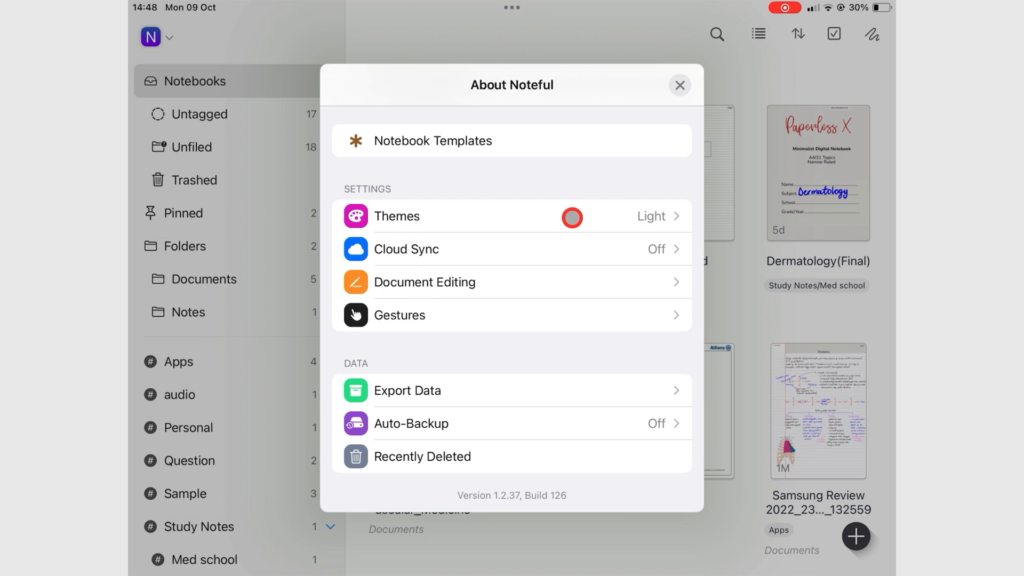
Step: In Themes, try System, then set the app appearance to Dark
{"action": "left_click", "coordinate": [395, 216]}
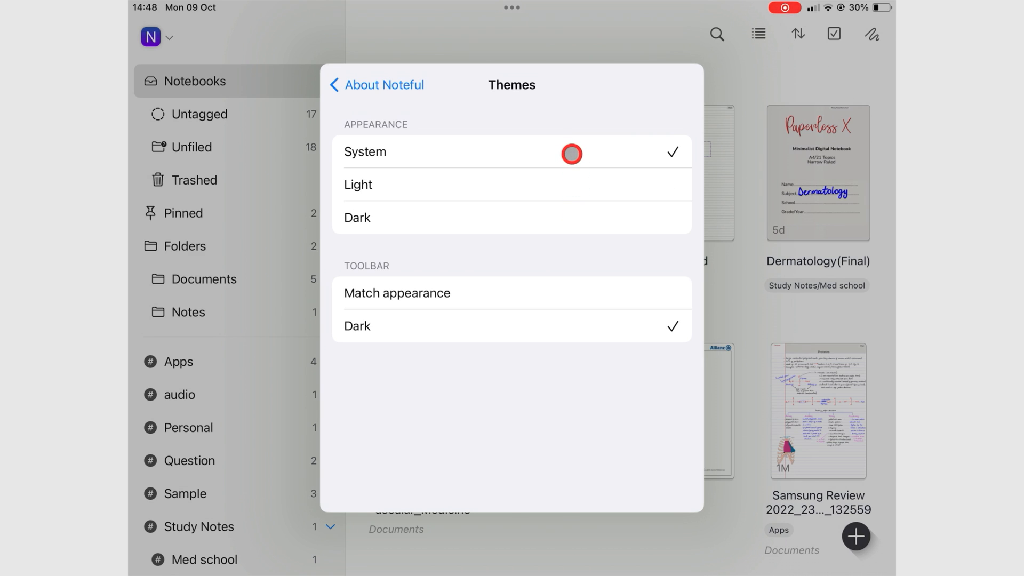
{"action": "left_click", "coordinate": [335, 84]}
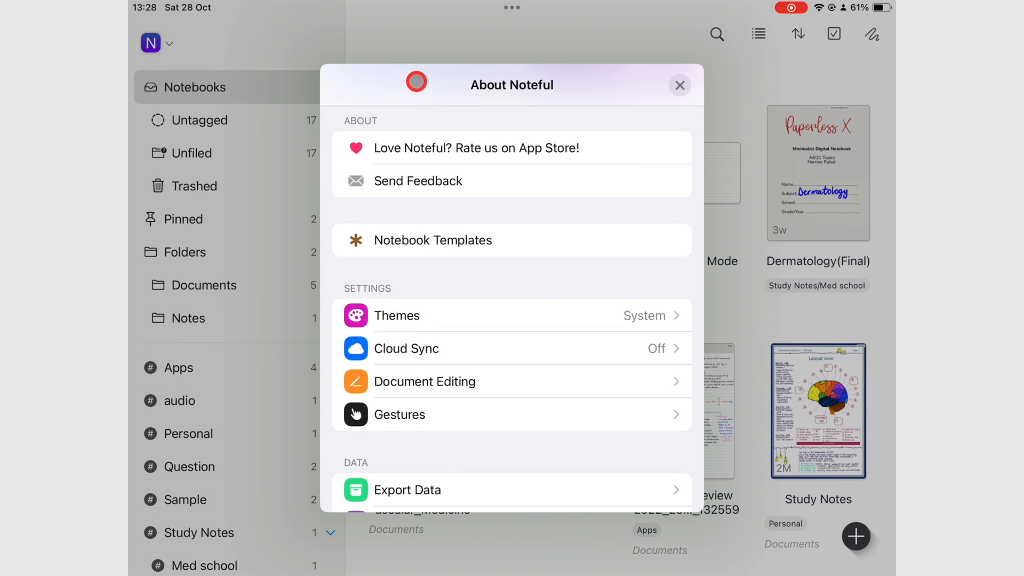
{"action": "left_click", "coordinate": [679, 84]}
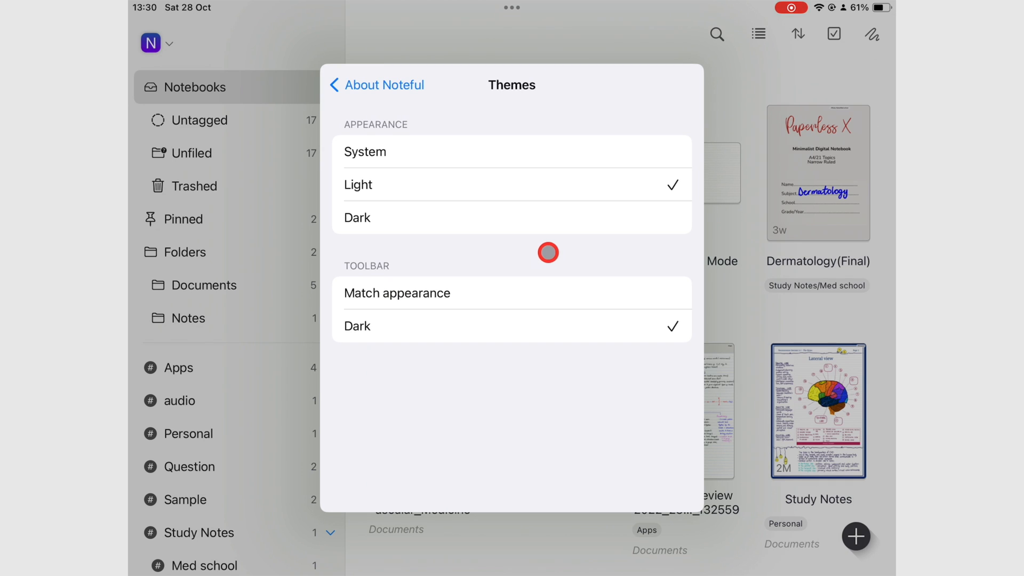
{"action": "left_click", "coordinate": [357, 218]}
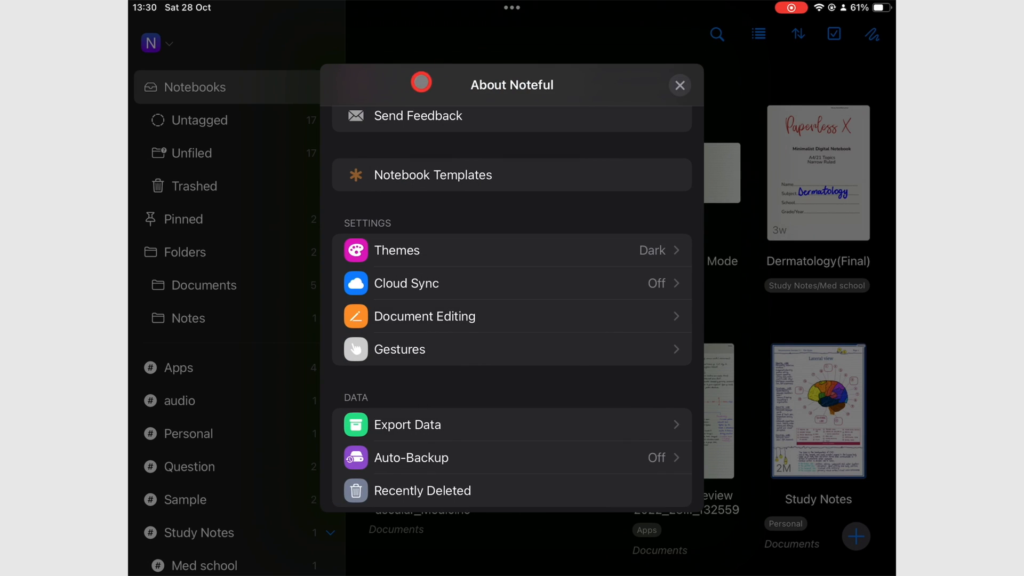
Step: Reopen Themes to check the Dark appearance and Dark toolbar settings
{"action": "left_click", "coordinate": [679, 85]}
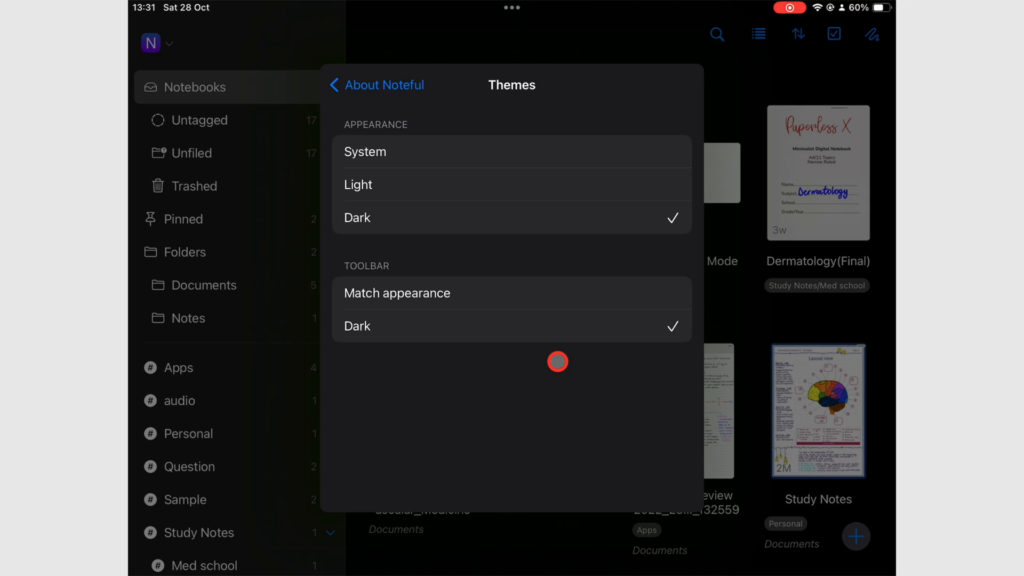
{"action": "mouse_move", "coordinate": [598, 299]}
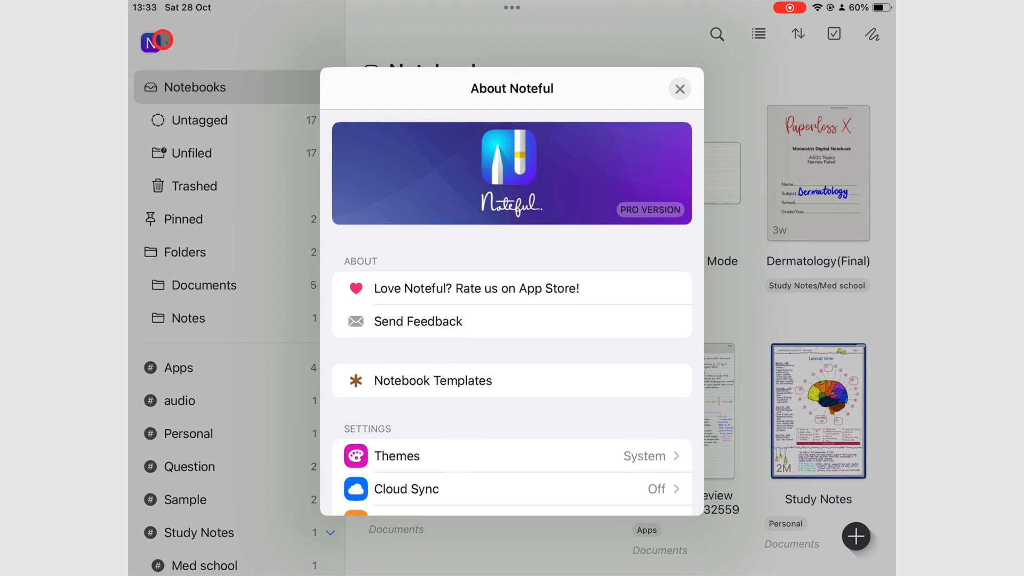
Step: Scroll the About list and open Cloud Sync, where Use iCloud is off
{"action": "scroll", "scroll_direction": "down", "scroll_amount": 3}
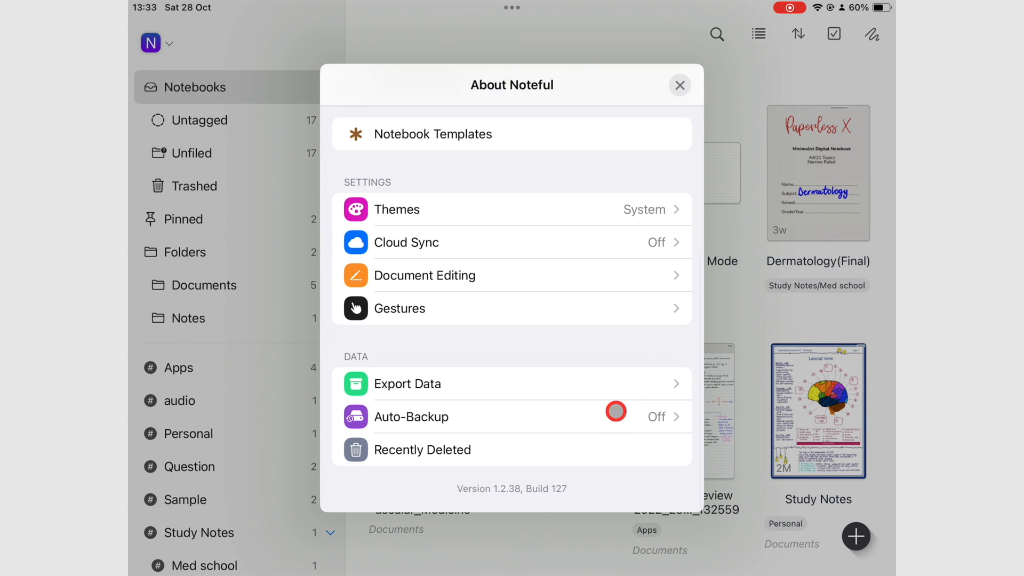
{"action": "left_click", "coordinate": [396, 210]}
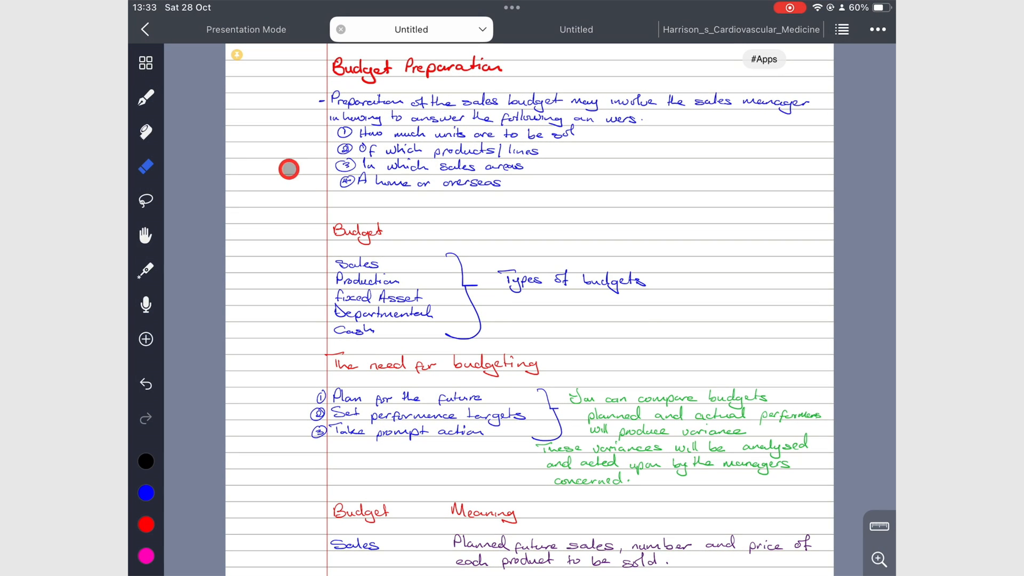
{"action": "left_click", "coordinate": [145, 270]}
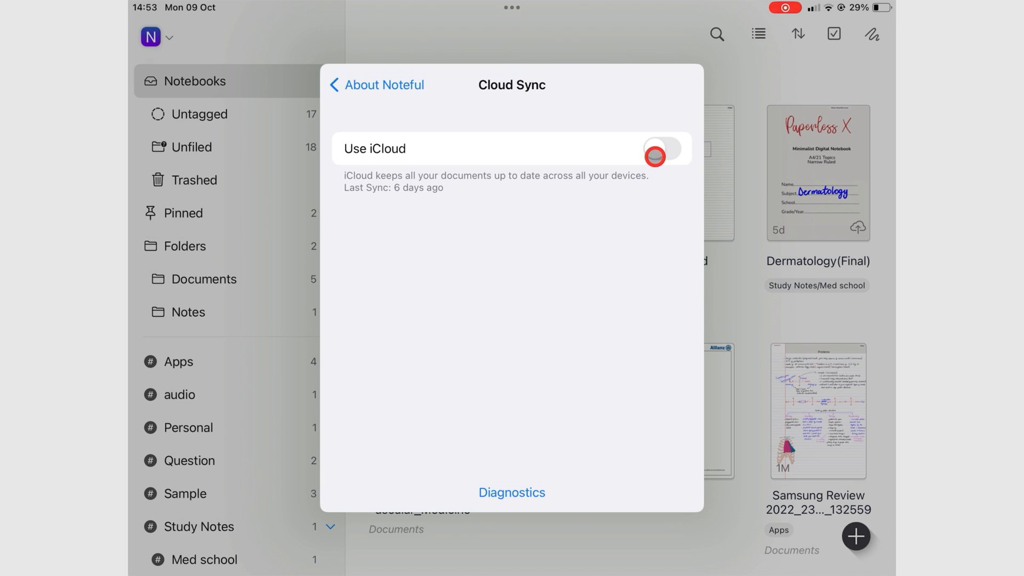
Step: Review the iCloud sync switch, then scroll About Noteful to Auto-Backup, Export Data and Recently Deleted
{"action": "left_click", "coordinate": [661, 148]}
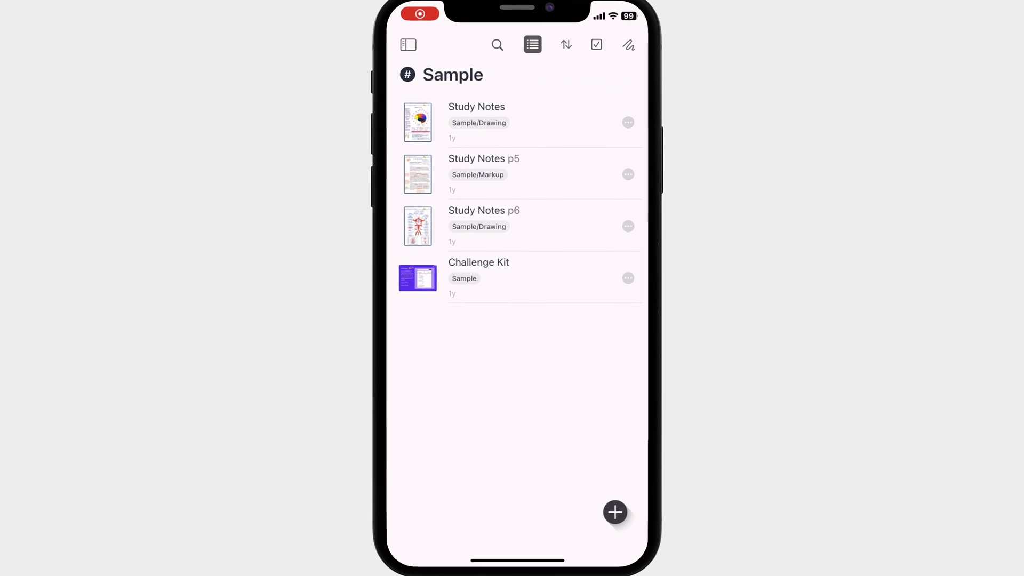
{"action": "left_click", "coordinate": [476, 122]}
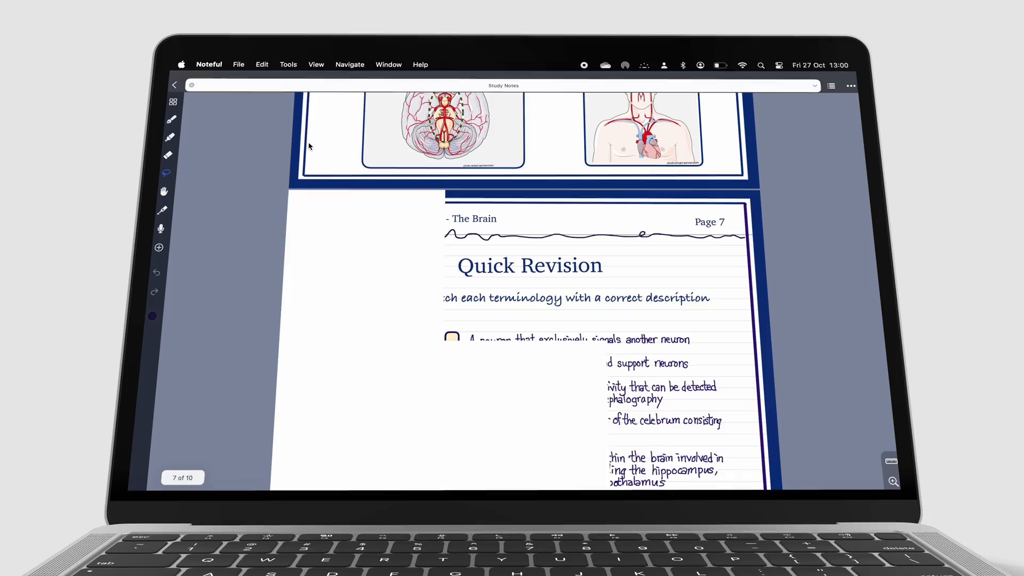
{"action": "scroll", "scroll_direction": "down", "scroll_amount": 3}
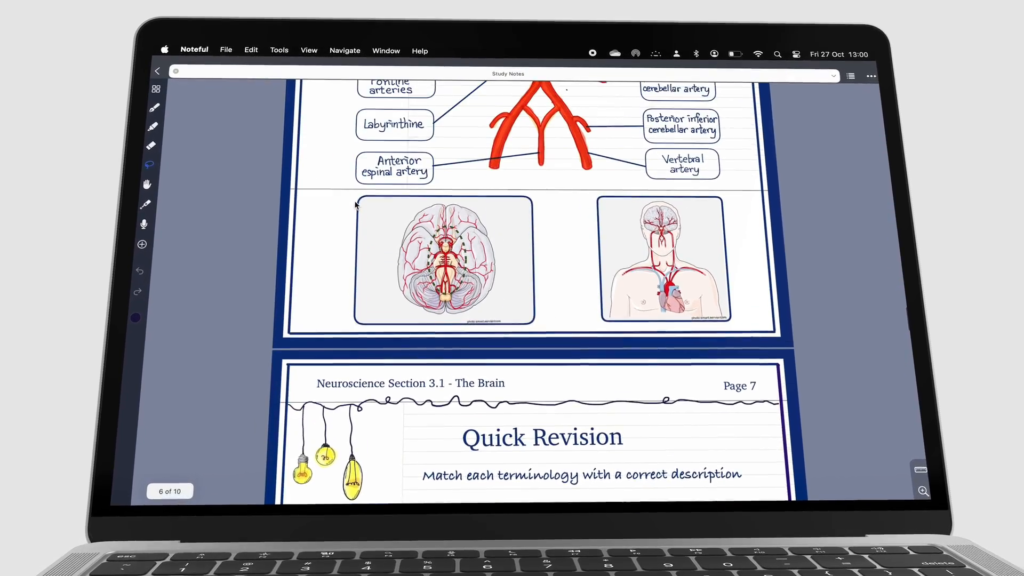
{"action": "scroll", "scroll_direction": "down", "scroll_amount": 3}
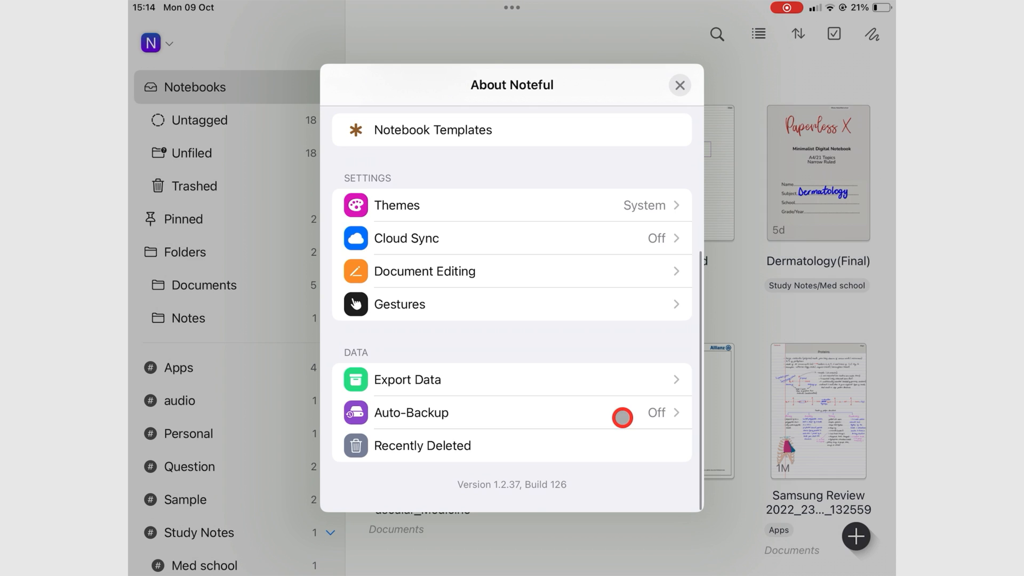
Step: Switch on Pull-to-add Page in Document Editing and insert a page into the notebook
{"action": "left_click", "coordinate": [424, 270]}
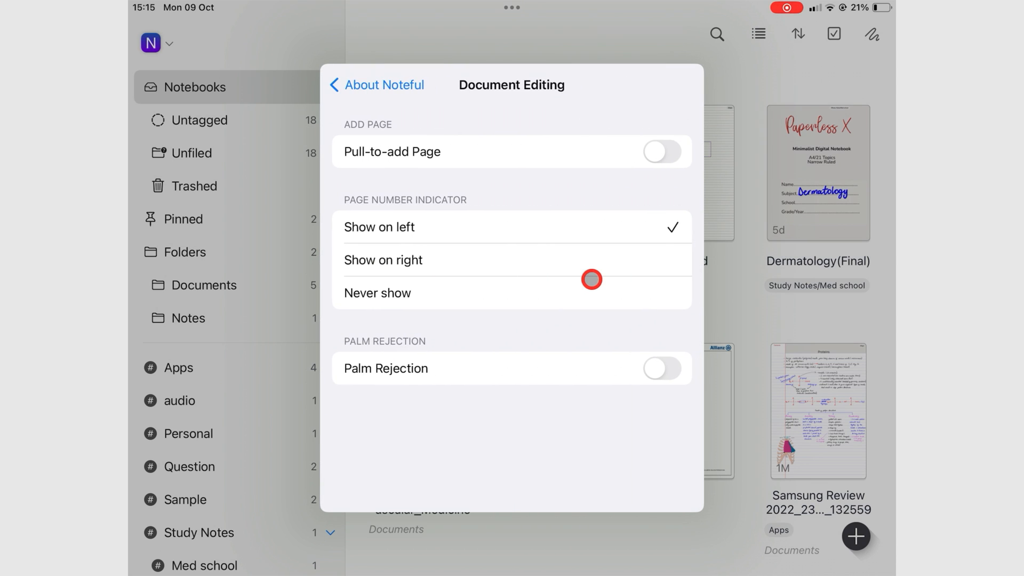
{"action": "left_click", "coordinate": [661, 152]}
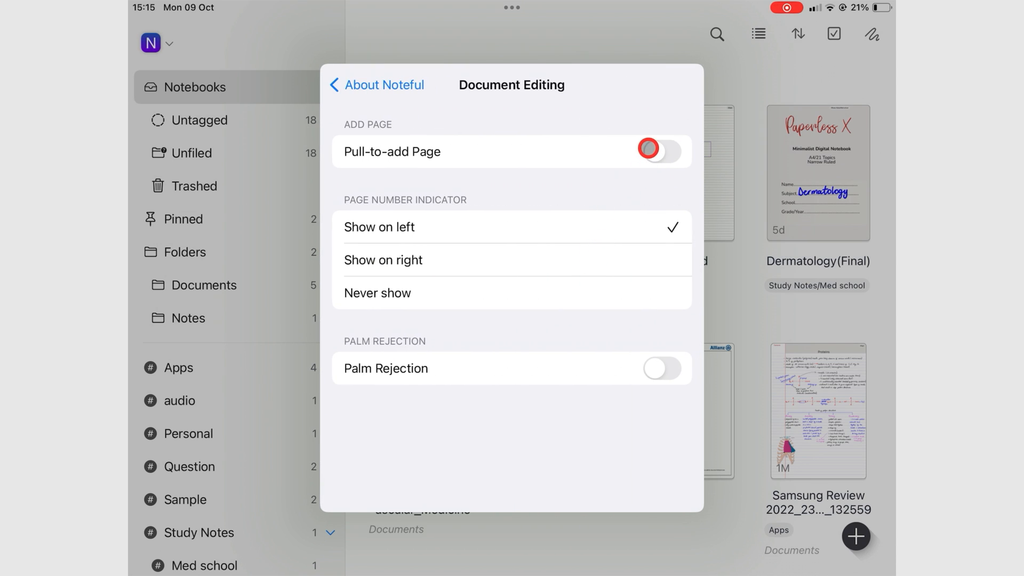
{"action": "left_click", "coordinate": [660, 151]}
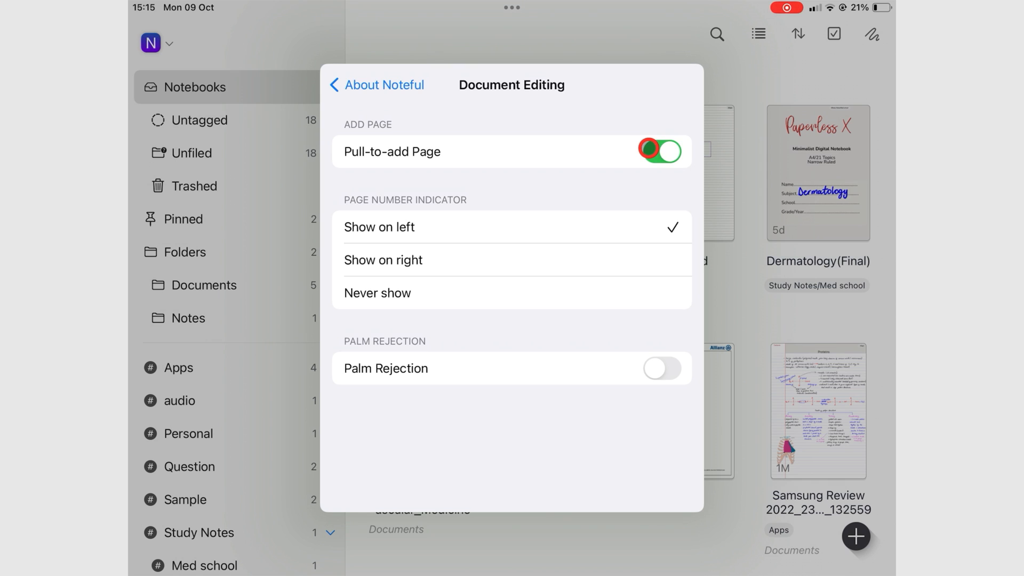
{"action": "left_click", "coordinate": [662, 151]}
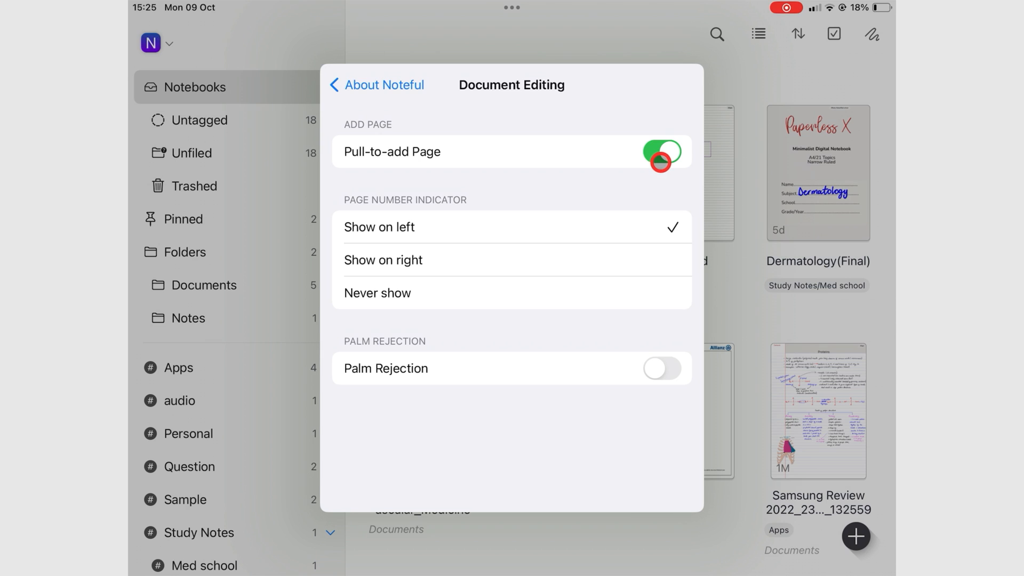
{"action": "left_click", "coordinate": [660, 151]}
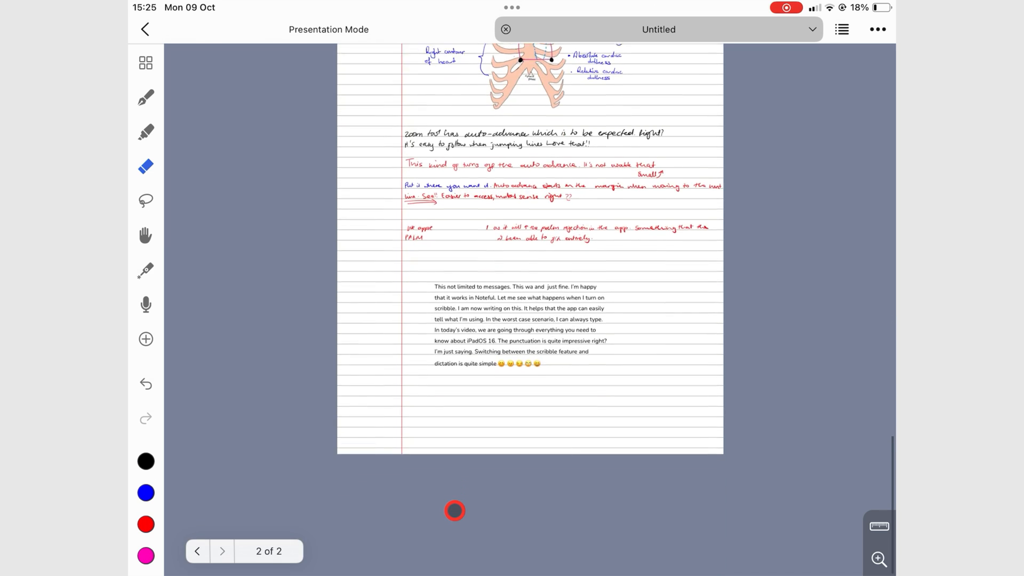
{"action": "scroll", "scroll_direction": "down", "scroll_amount": 3}
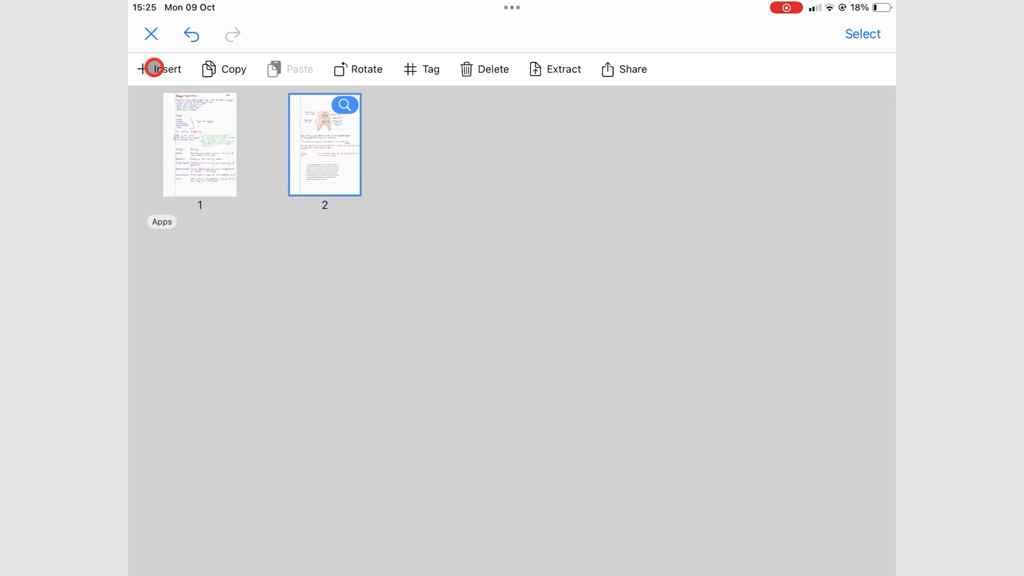
{"action": "left_click", "coordinate": [160, 69]}
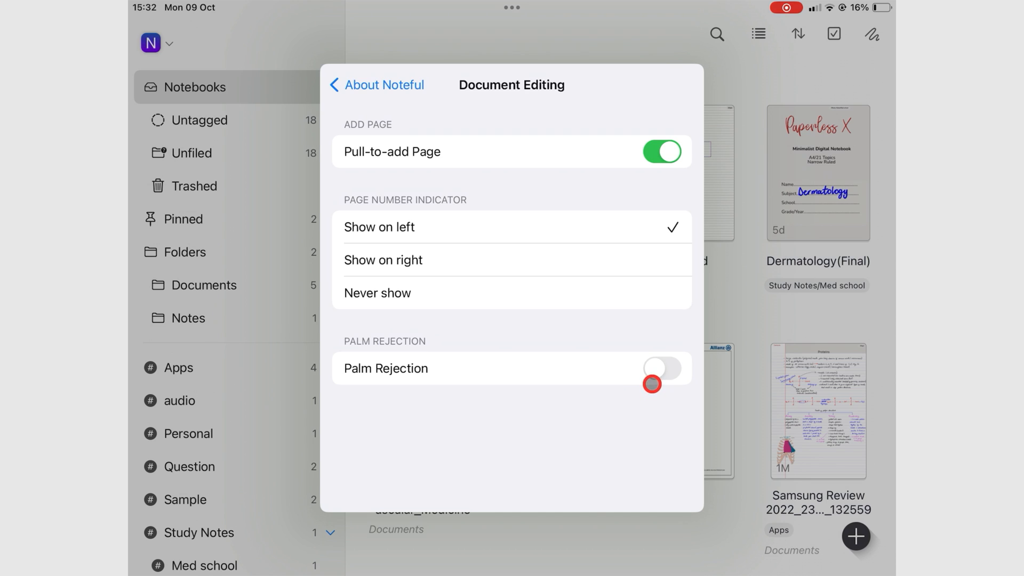
Step: Toggle Palm Rejection and handwrite a sentence about Palm Rejection across the page
{"action": "left_click", "coordinate": [661, 368]}
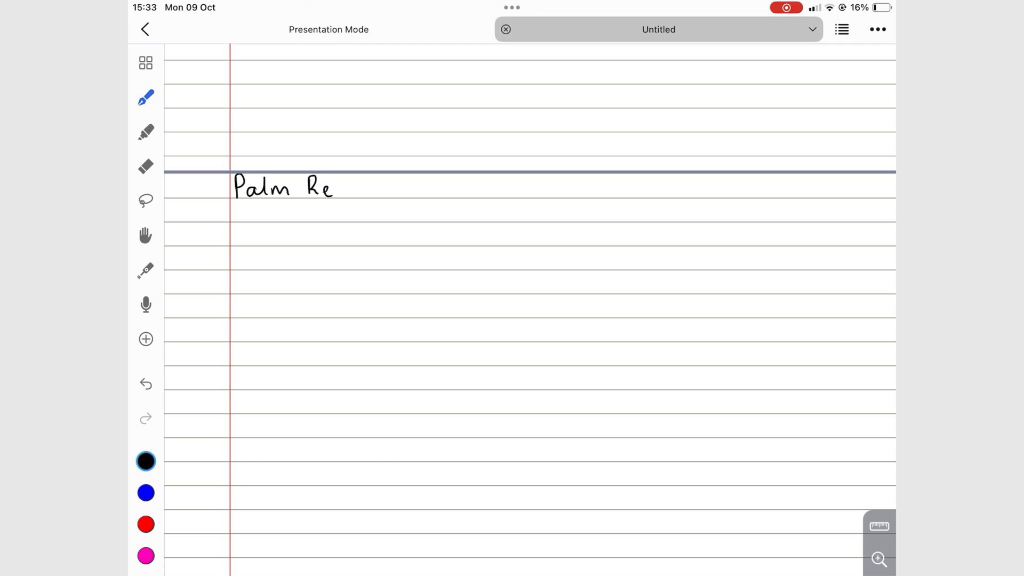
{"action": "left_click_drag", "start_coordinate": [333, 189], "coordinate": [571, 189]}
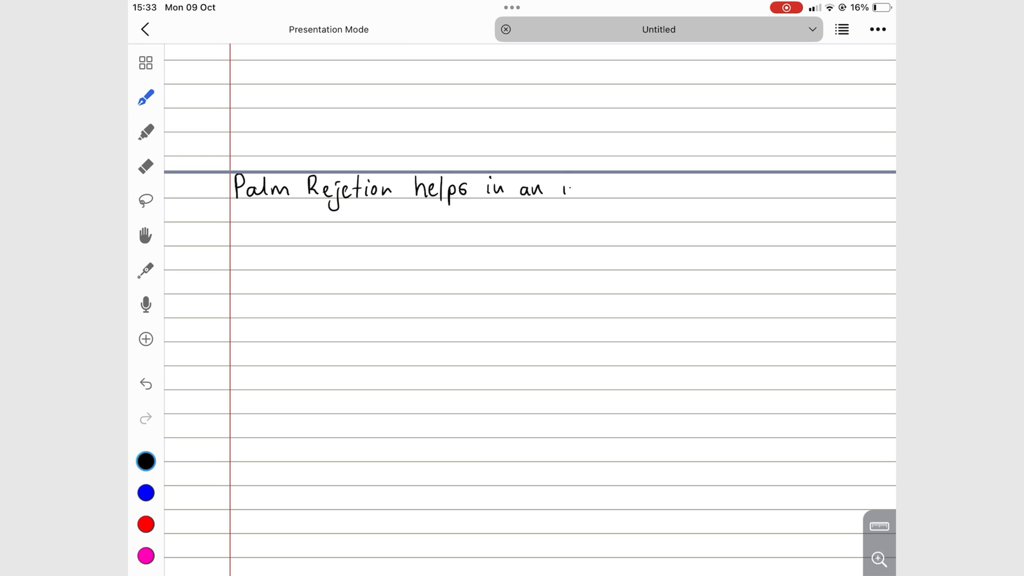
{"action": "left_click_drag", "start_coordinate": [575, 189], "coordinate": [796, 189]}
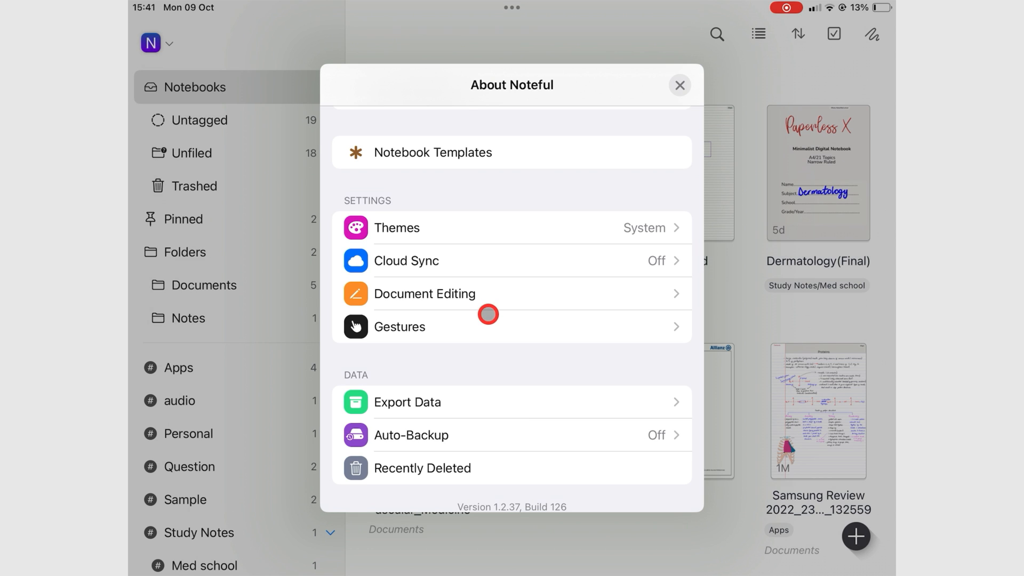
Step: Enable Two-finger Tap undo in Gestures, then tap in the notebook to try it
{"action": "left_click", "coordinate": [399, 327]}
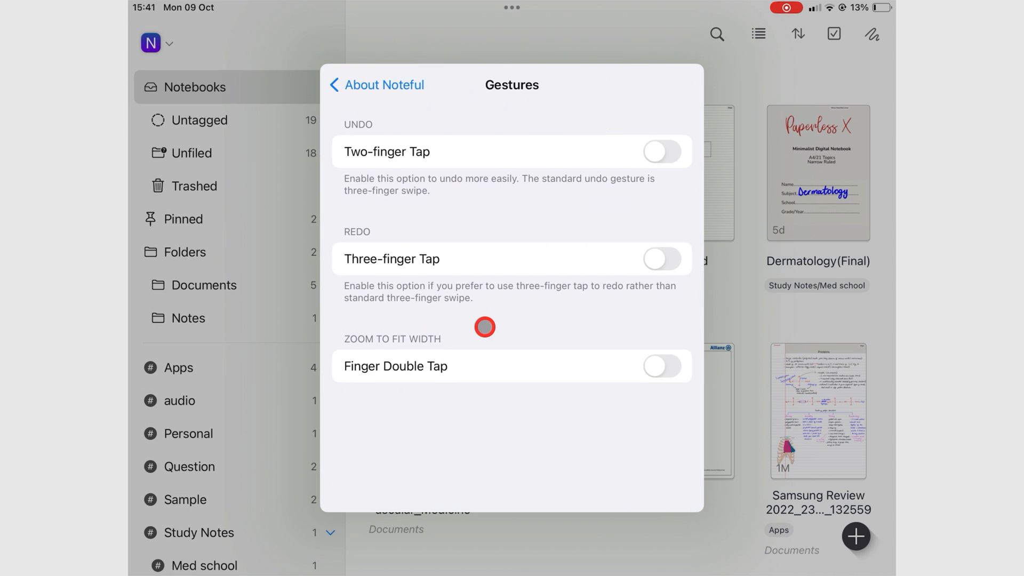
{"action": "mouse_move", "coordinate": [510, 295]}
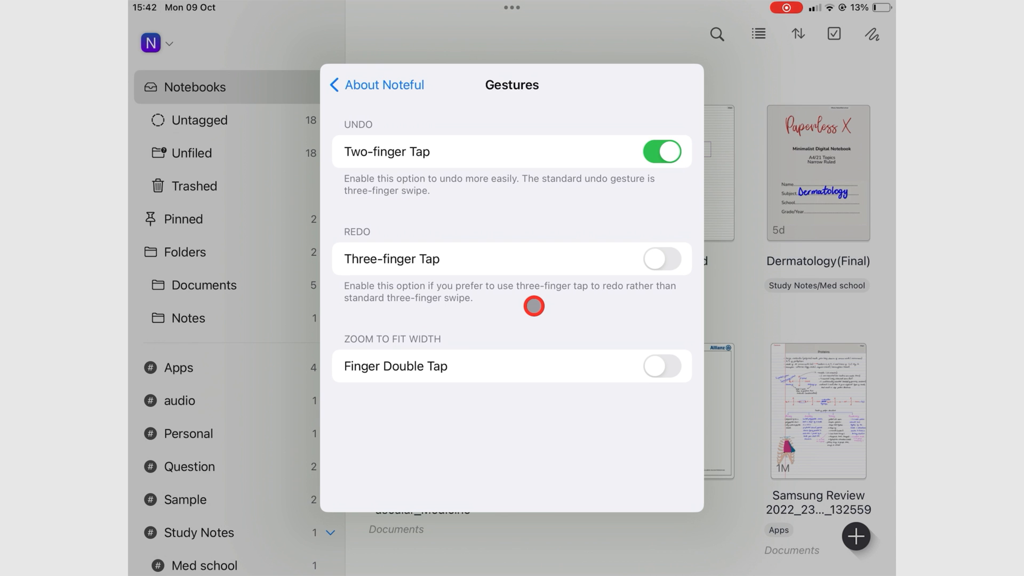
{"action": "left_click", "coordinate": [661, 259]}
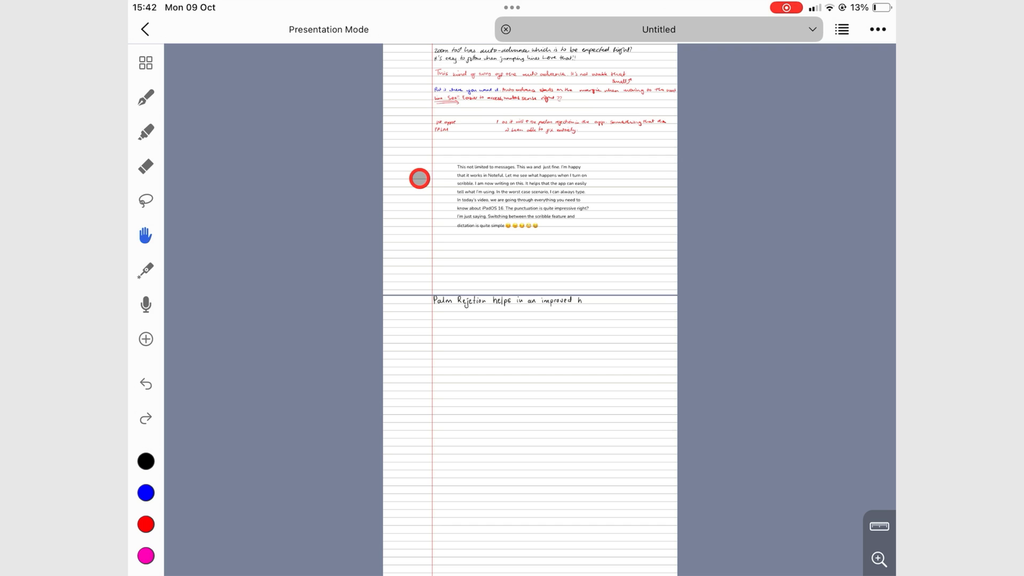
{"action": "left_click", "coordinate": [146, 419]}
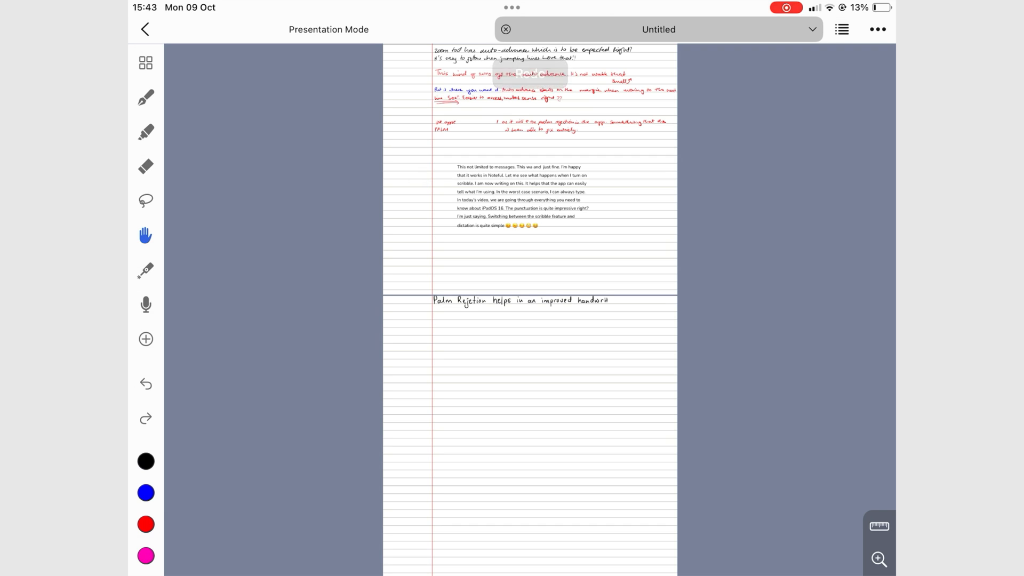
{"action": "left_click", "coordinate": [146, 418]}
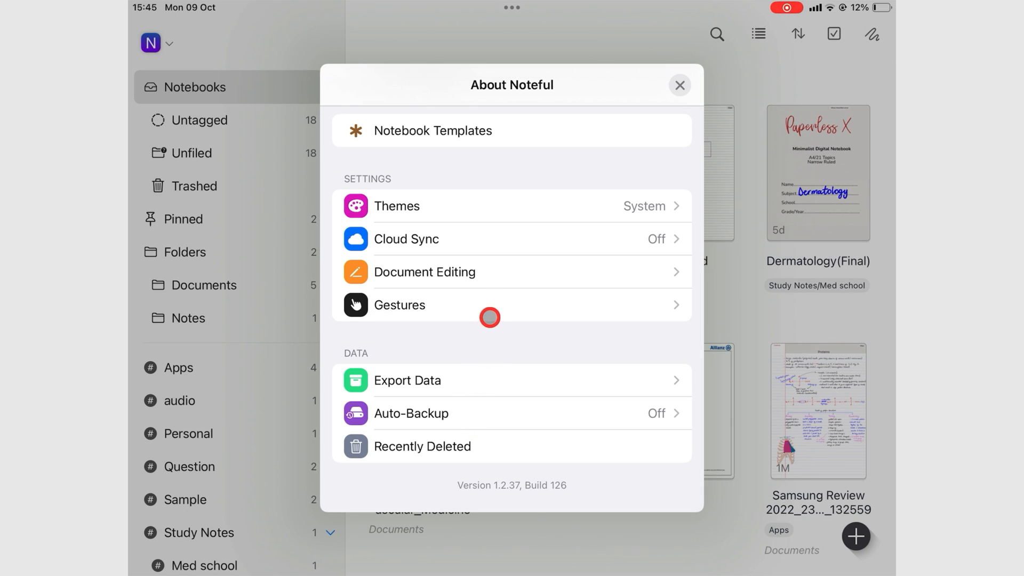
{"action": "mouse_move", "coordinate": [487, 384]}
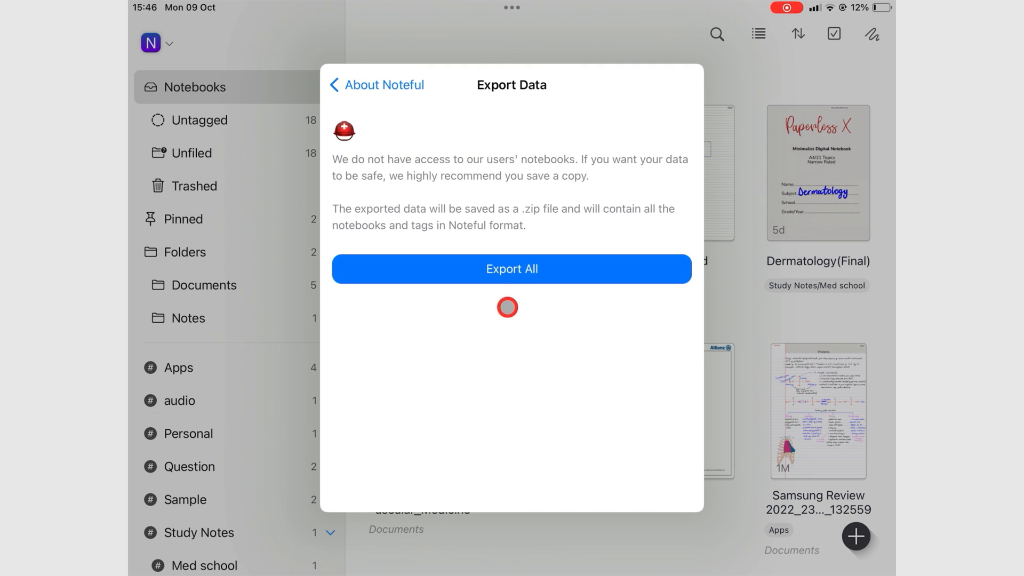
Step: Export all notebooks and tags as a 358.6 MB ZIP and dismiss the share sheet
{"action": "left_click", "coordinate": [511, 269]}
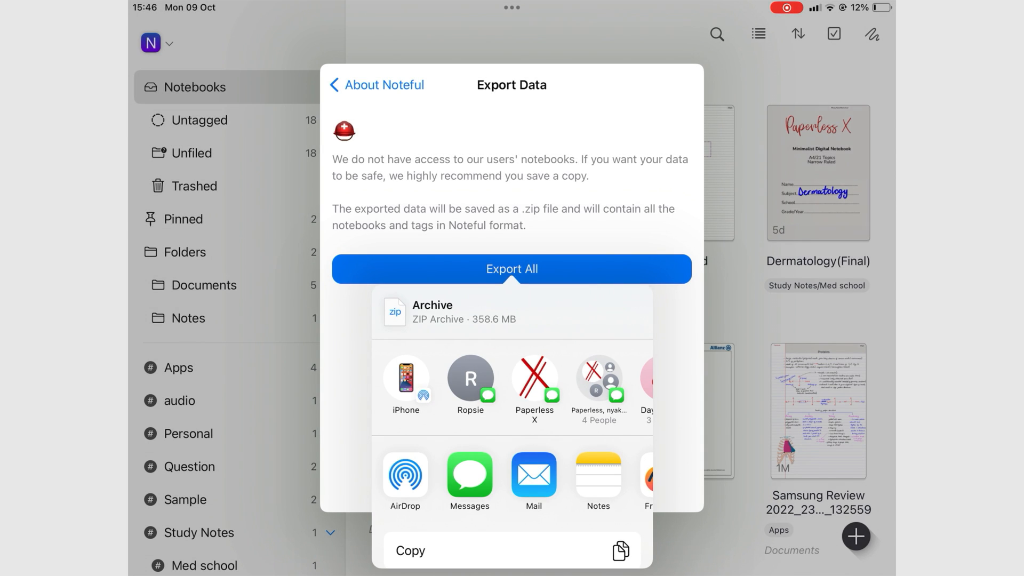
{"action": "left_click", "coordinate": [503, 281]}
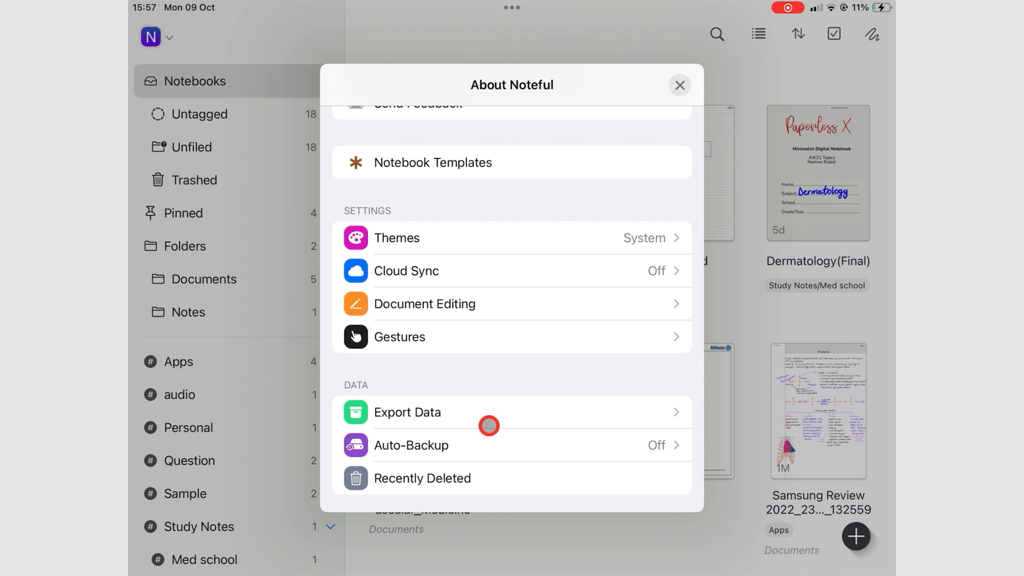
Step: Flip the Auto-Backup toggle, cancel the Google Drive sign-in, and scroll its tag options
{"action": "left_click", "coordinate": [411, 445]}
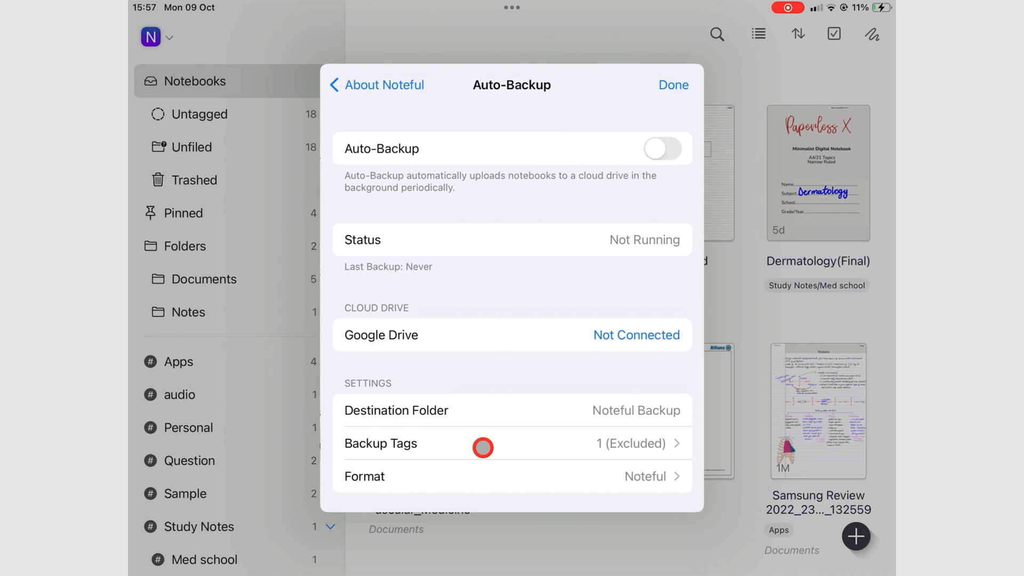
{"action": "mouse_move", "coordinate": [501, 417]}
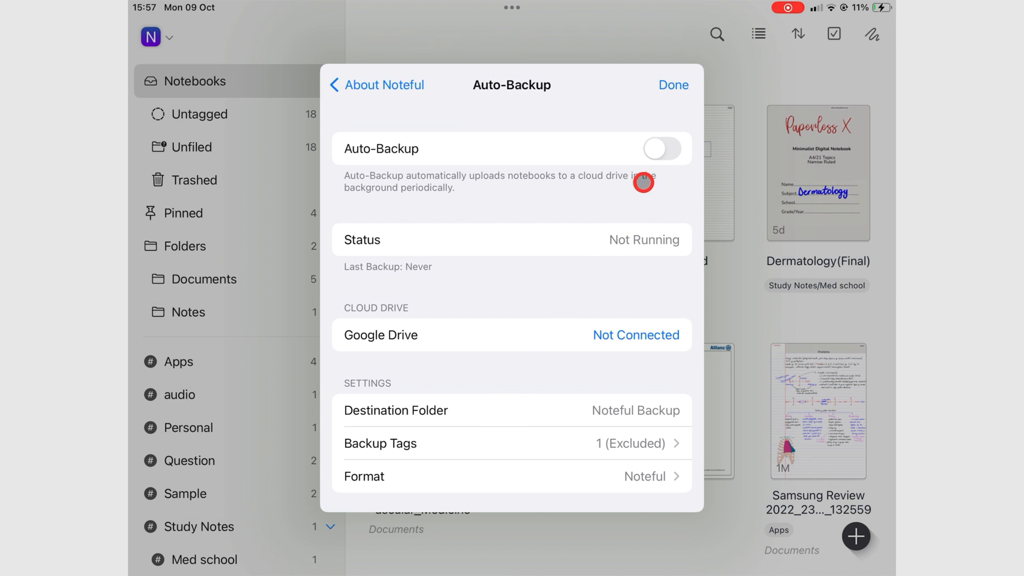
{"action": "left_click", "coordinate": [662, 148]}
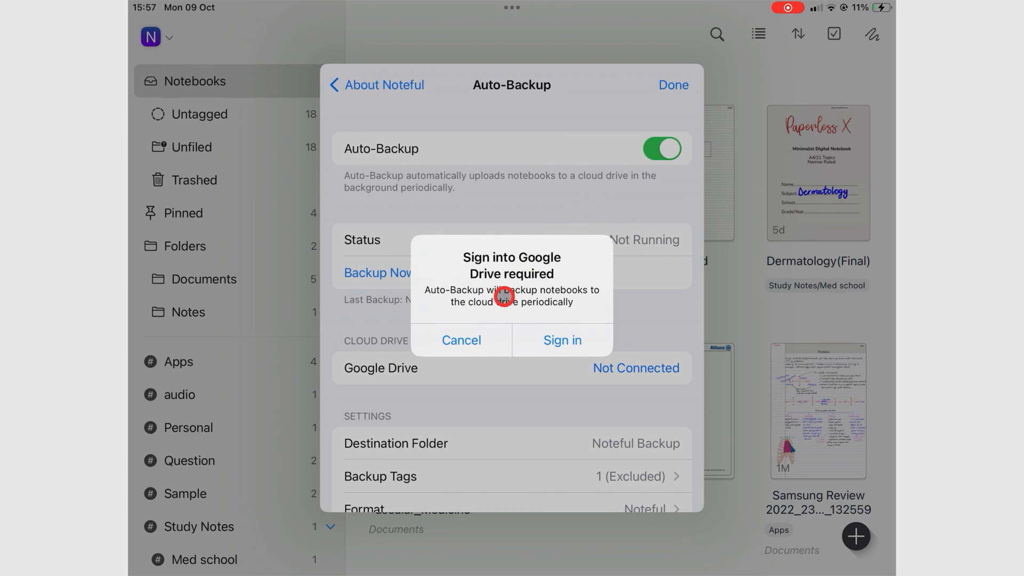
{"action": "left_click", "coordinate": [460, 340]}
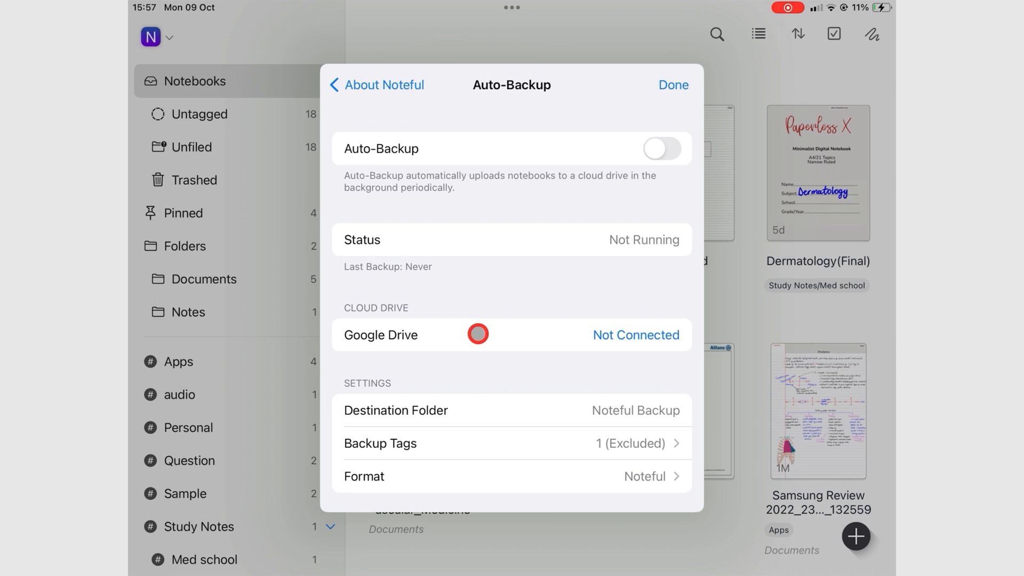
{"action": "scroll", "scroll_direction": "down", "scroll_amount": 3}
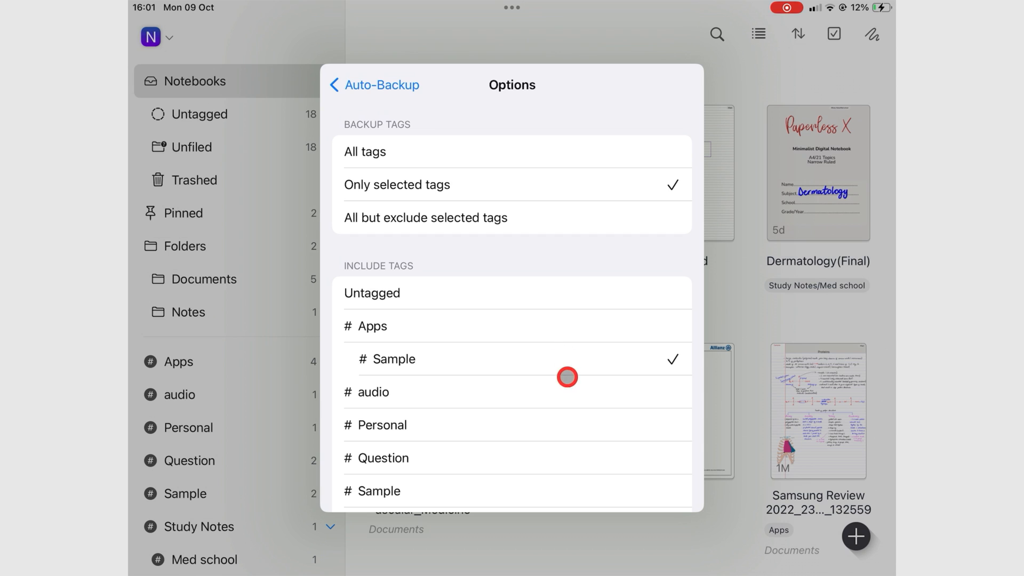
Step: Scroll down the Backup Tags list past Untagged, Sample, Question and Study Notes
{"action": "scroll", "scroll_direction": "down", "scroll_amount": 3}
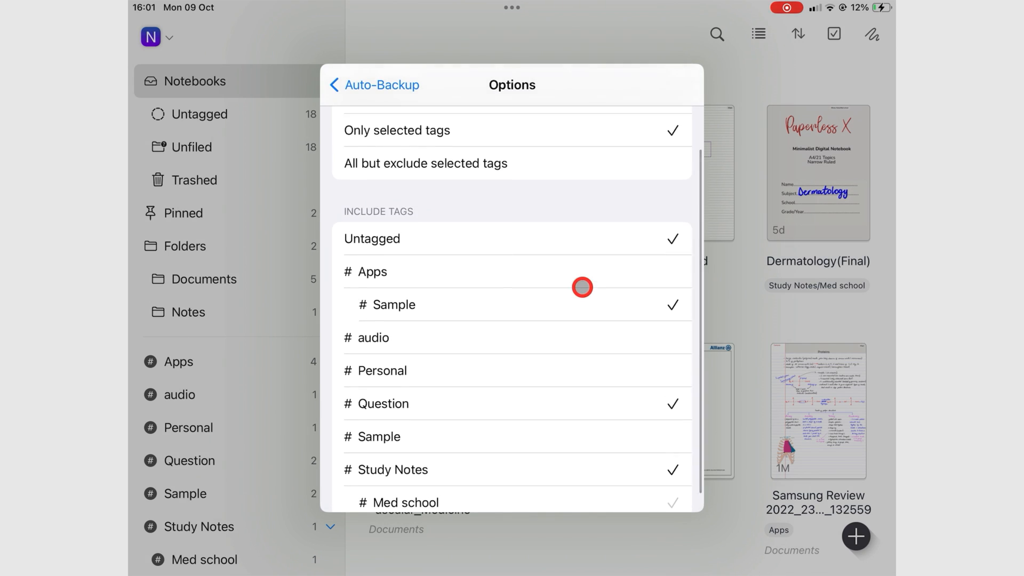
{"action": "scroll", "scroll_direction": "down", "scroll_amount": 3}
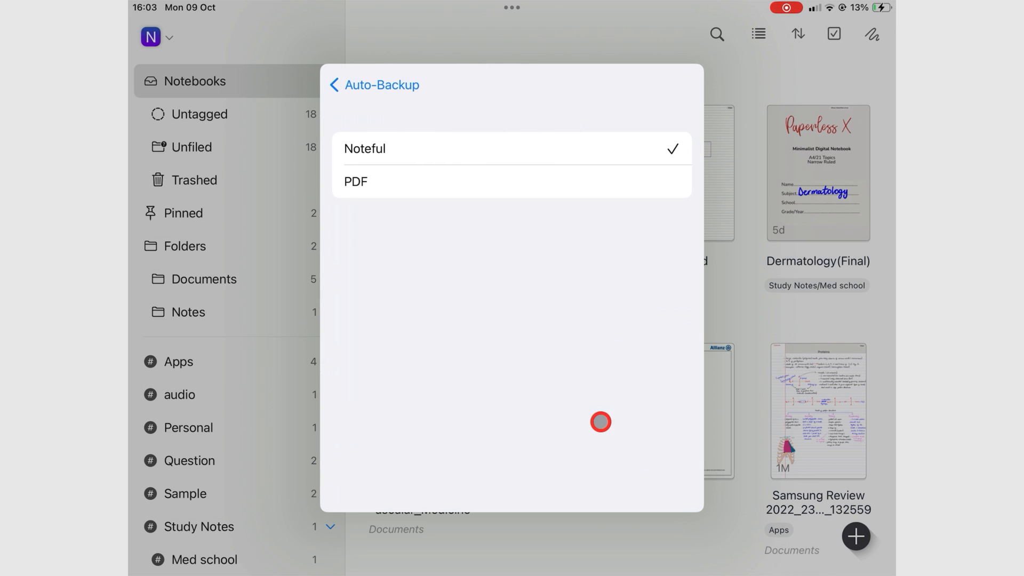
{"action": "mouse_move", "coordinate": [584, 285]}
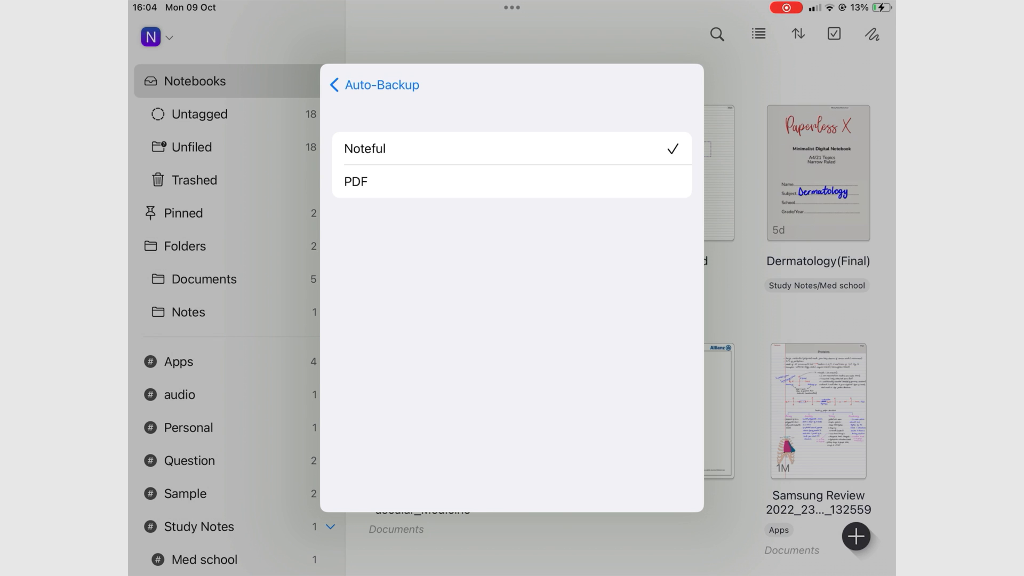
{"action": "left_click", "coordinate": [345, 104]}
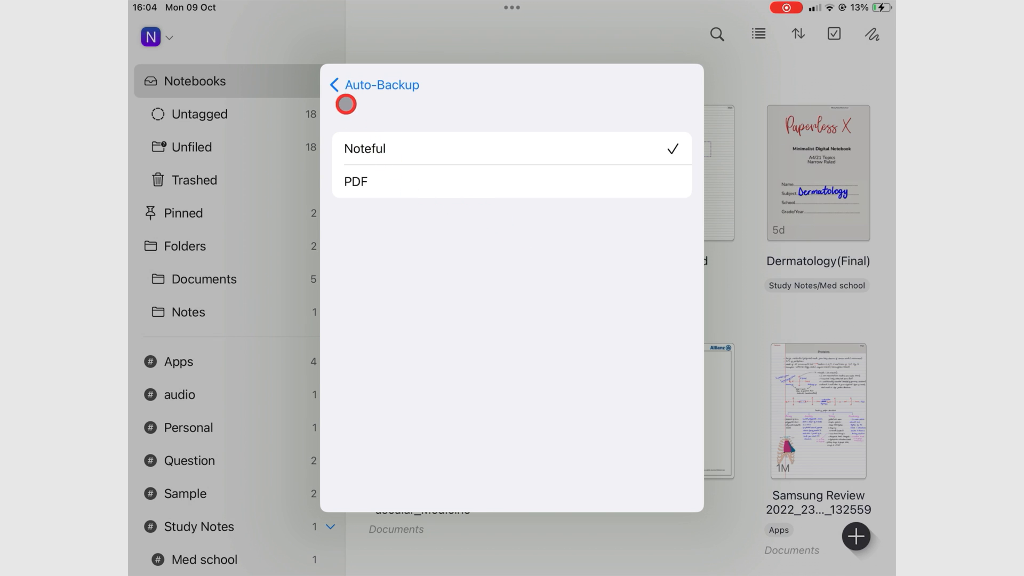